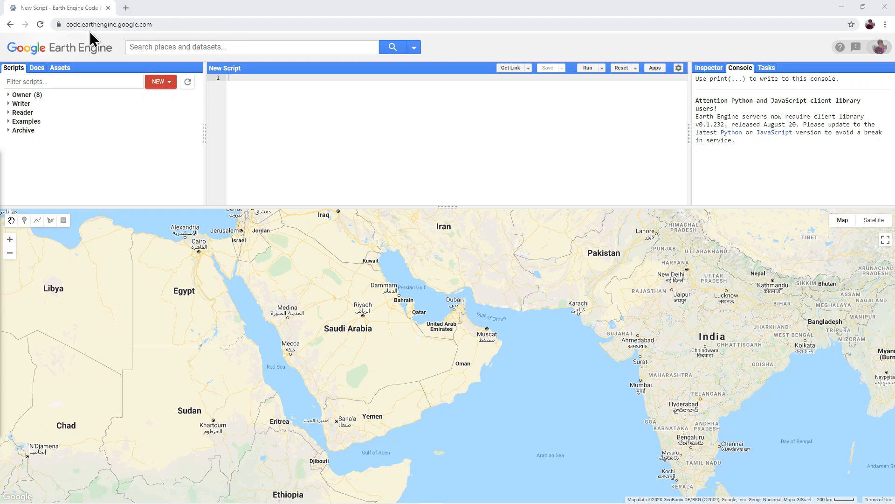
pyautogui.moveTo(150, 25)
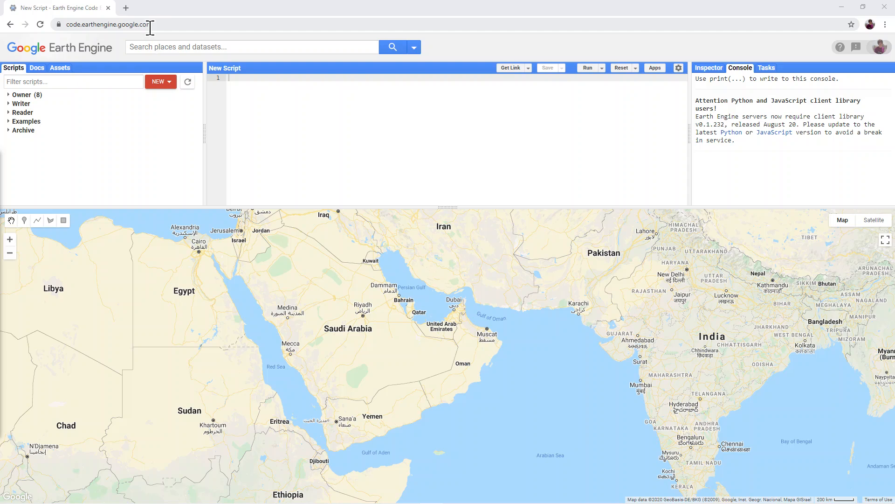
pyautogui.moveTo(469, 387)
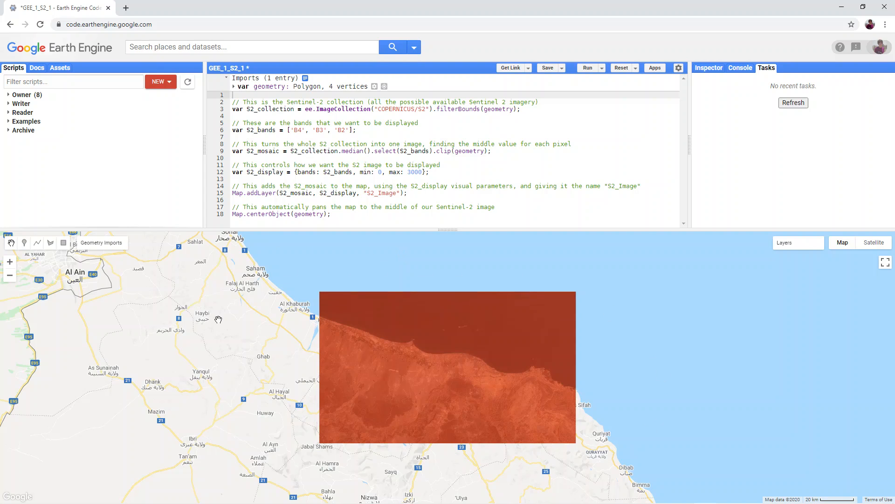
pyautogui.moveTo(842, 260)
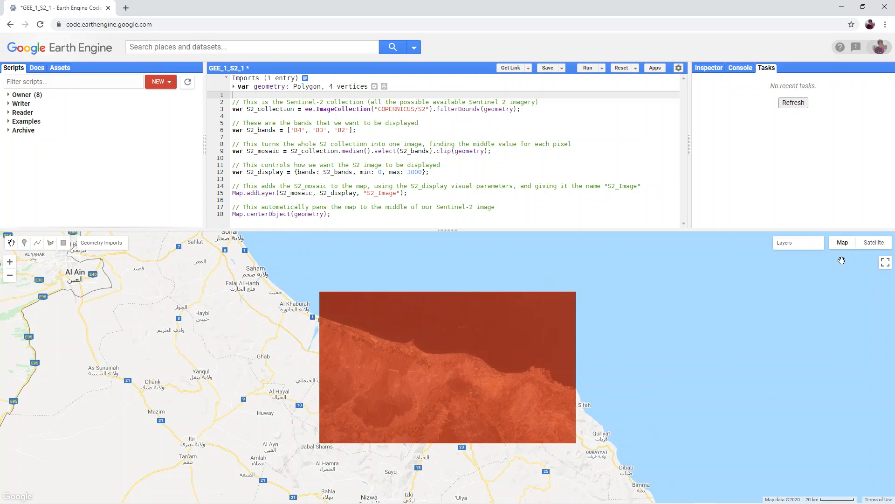
# - Switch the basemap to Satellite imagery beneath the clipped Sentinel-2 composite
pyautogui.click(873, 243)
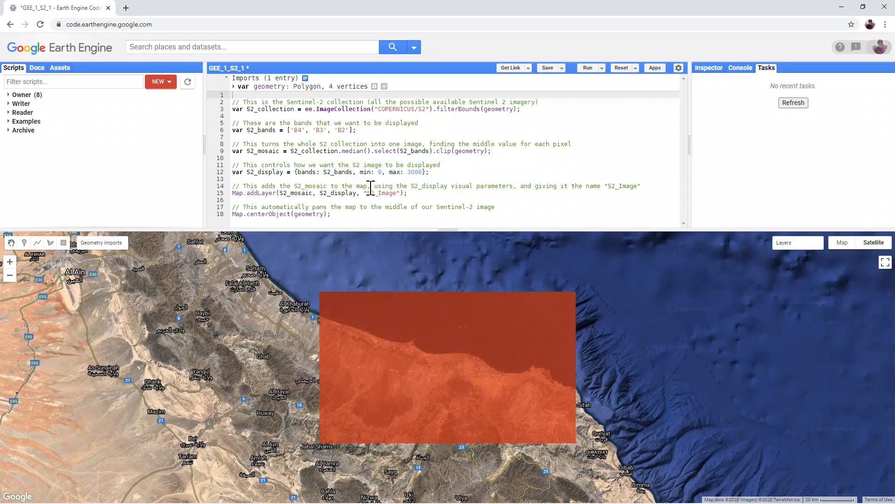
pyautogui.click(740, 67)
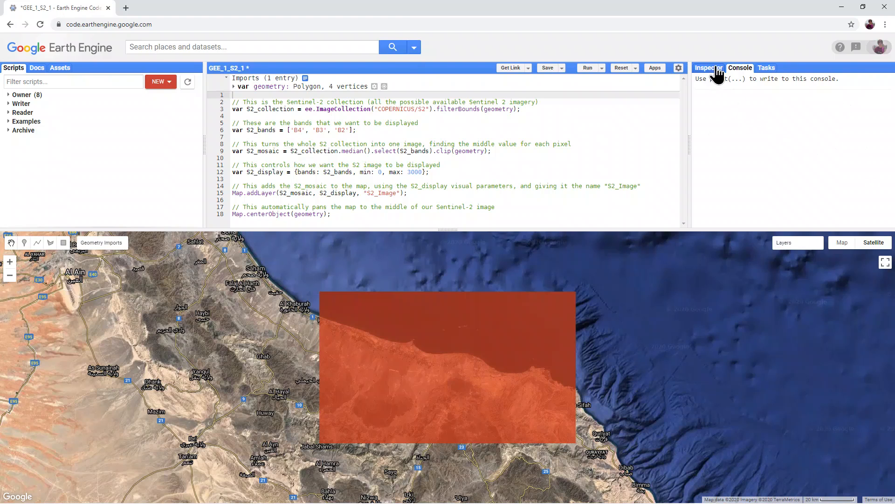
pyautogui.click(767, 67)
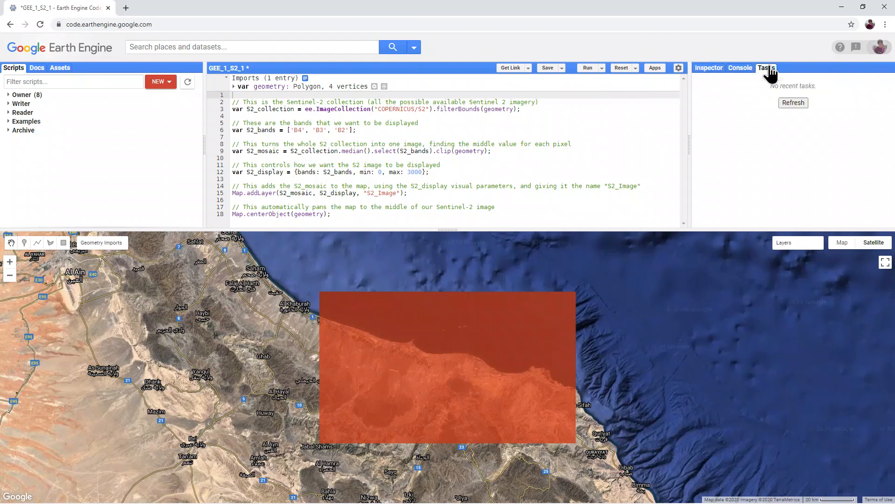
pyautogui.moveTo(111, 101)
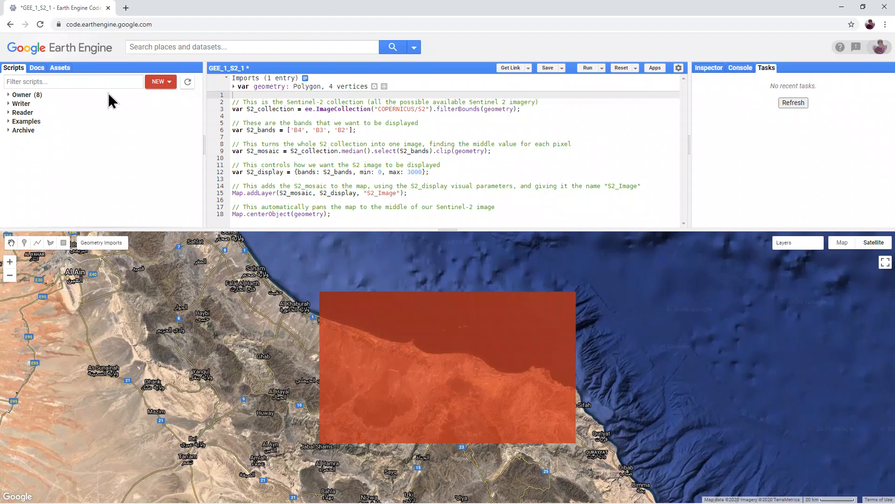
pyautogui.moveTo(108, 160)
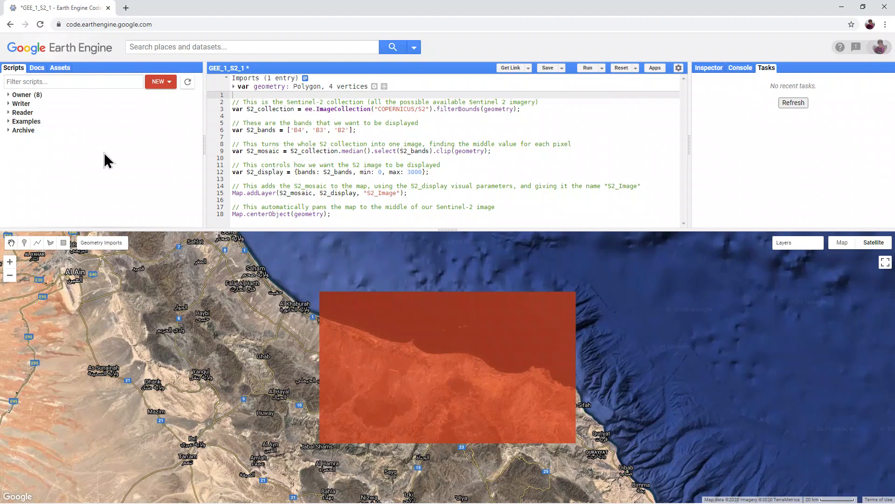
pyautogui.click(36, 67)
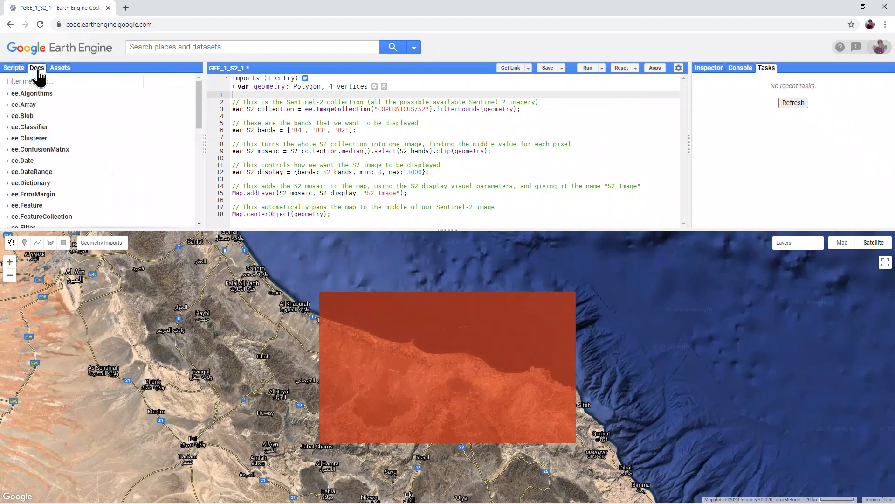
pyautogui.click(60, 67)
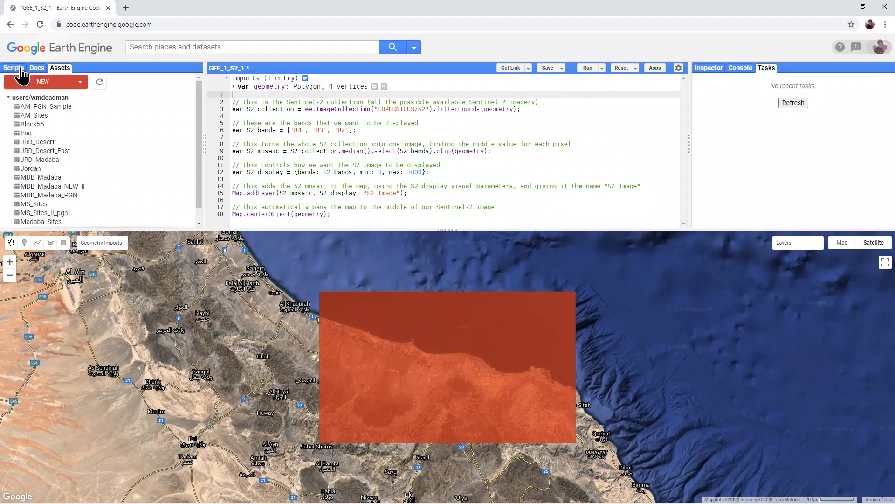
pyautogui.click(13, 67)
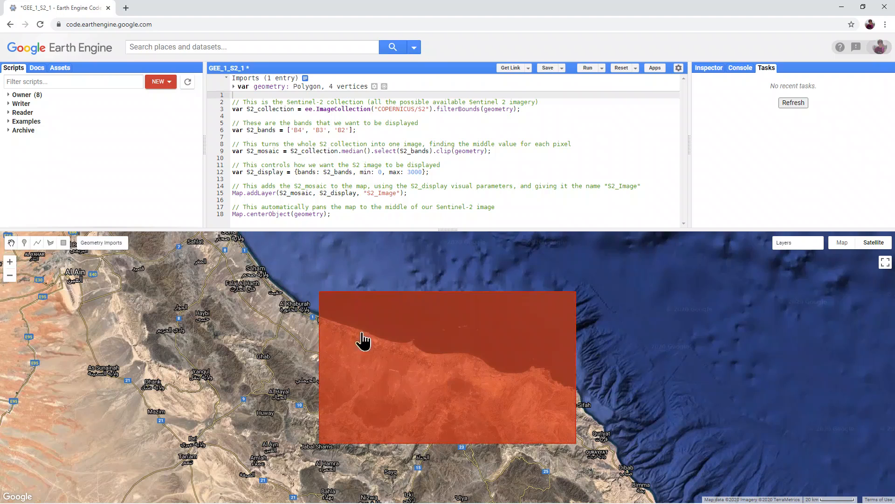
pyautogui.moveTo(764, 369)
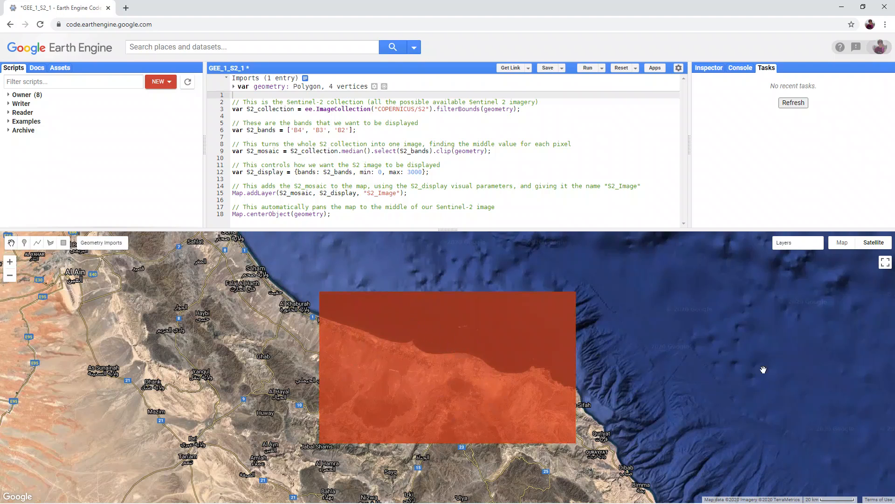
# - Reveal the map's layer list and bring up the S2_Image layer's visualization settings
pyautogui.click(783, 242)
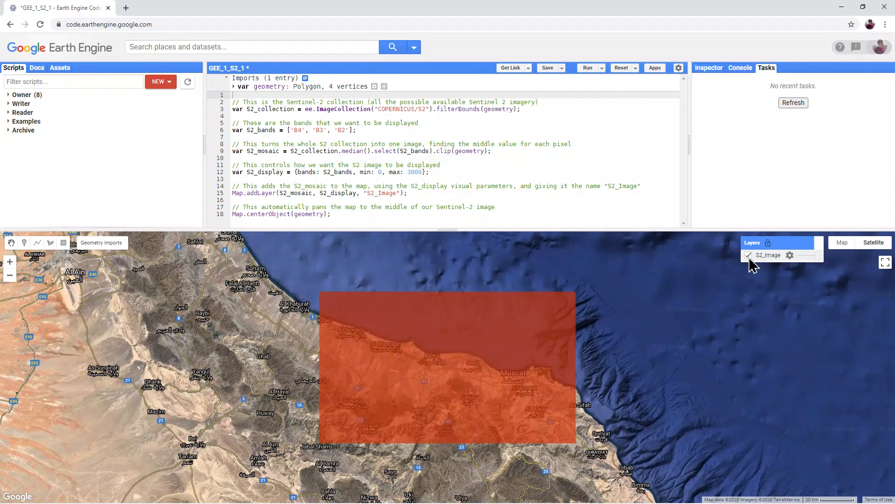
pyautogui.click(790, 254)
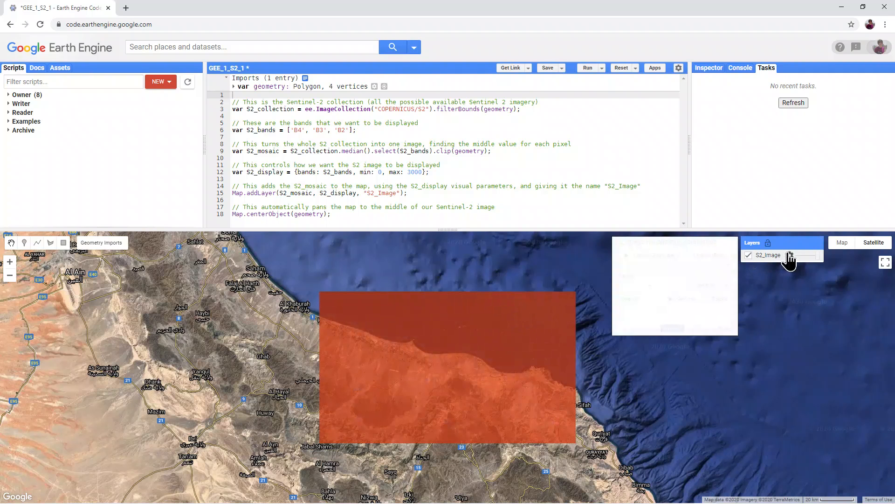